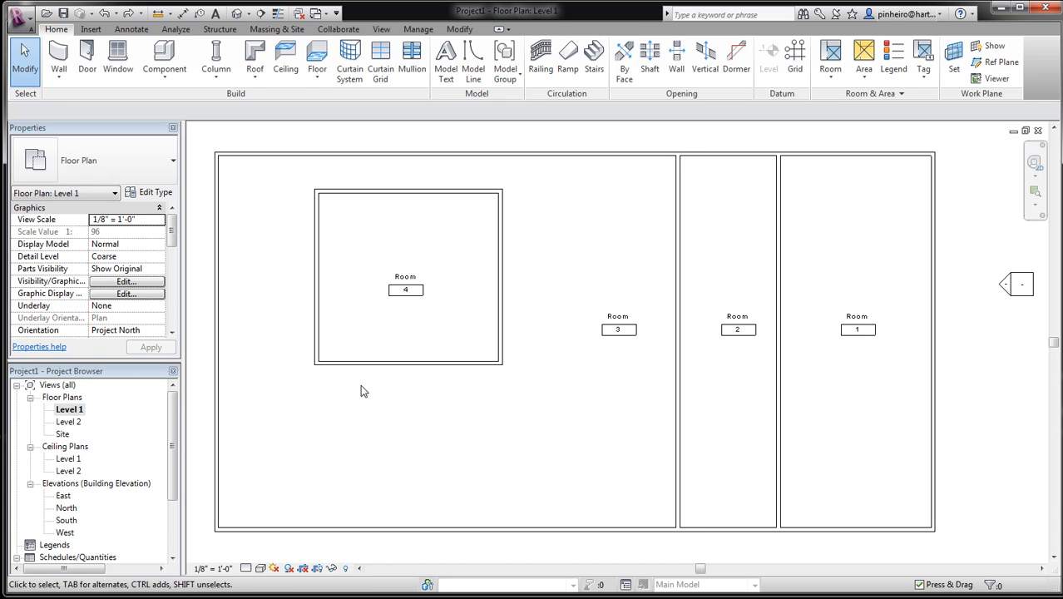
# Inspect rooms 4 and 2 in the Level 1 plan to check their assigned use groups.
pyautogui.click(406, 282)
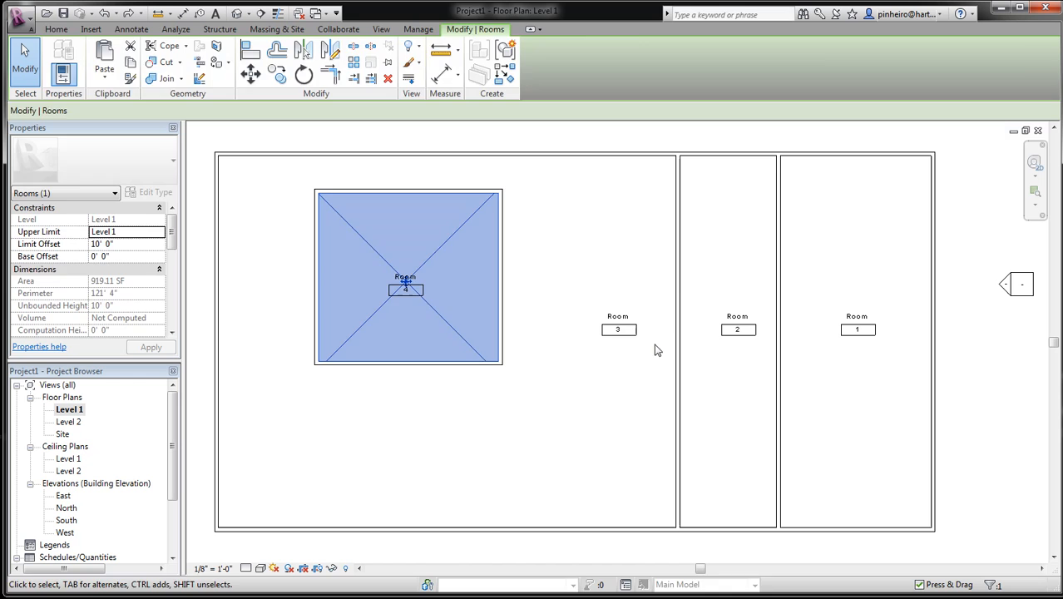
pyautogui.click(737, 329)
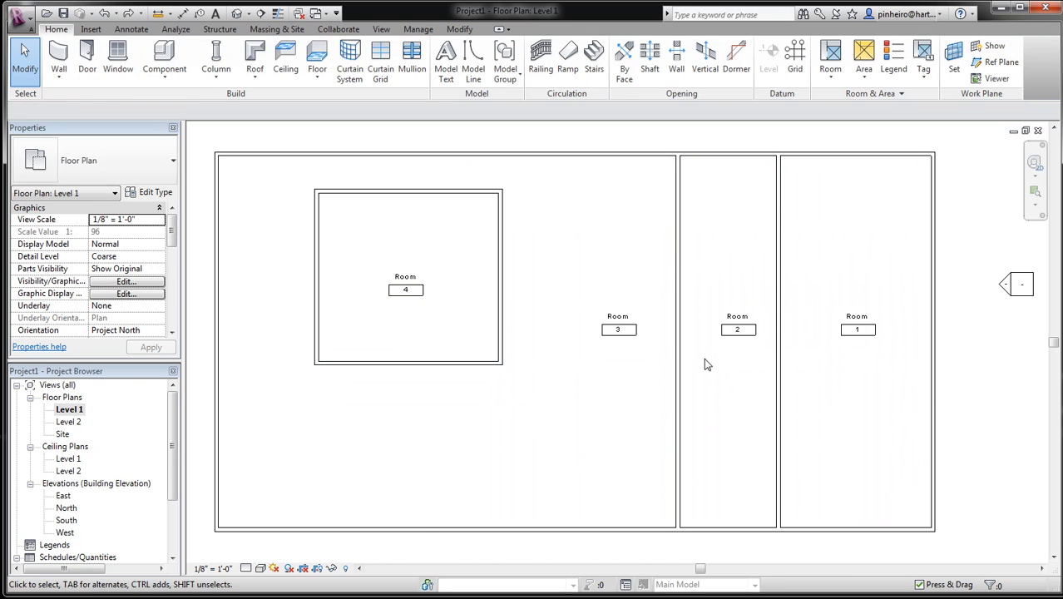
pyautogui.click(736, 323)
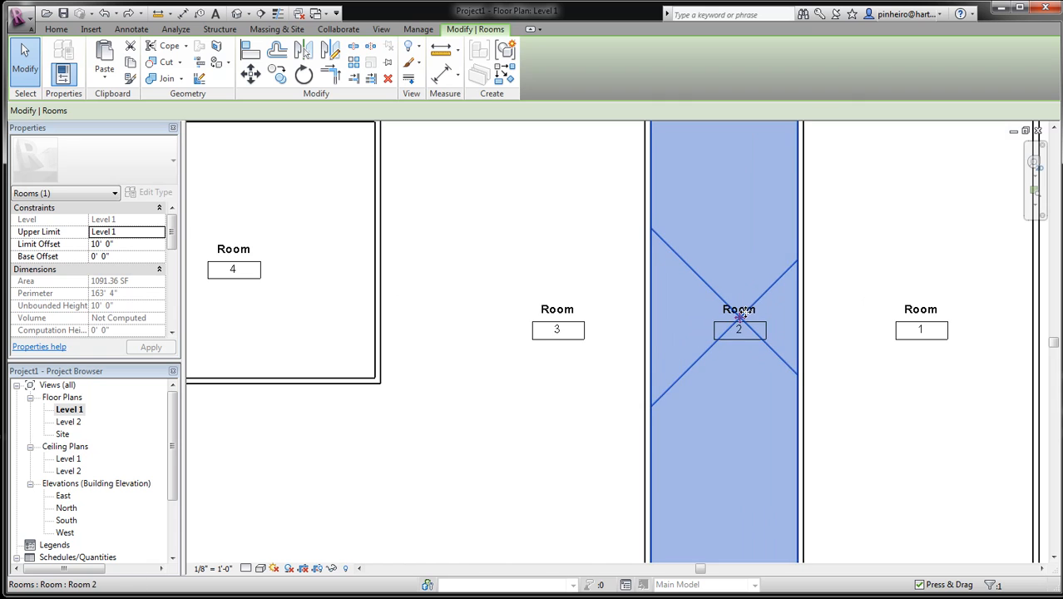
pyautogui.click(738, 329)
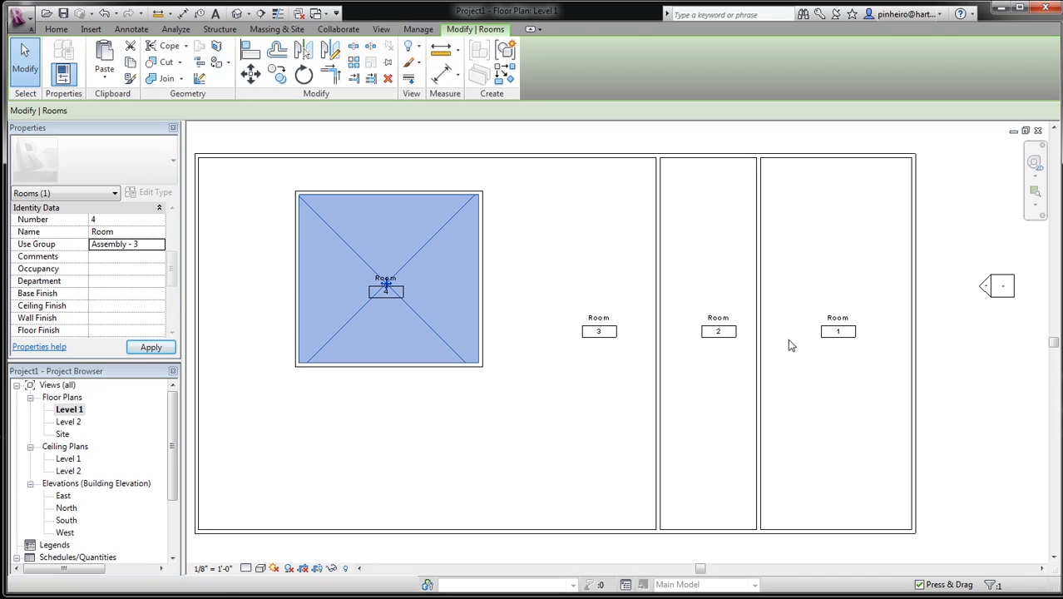
pyautogui.click(838, 331)
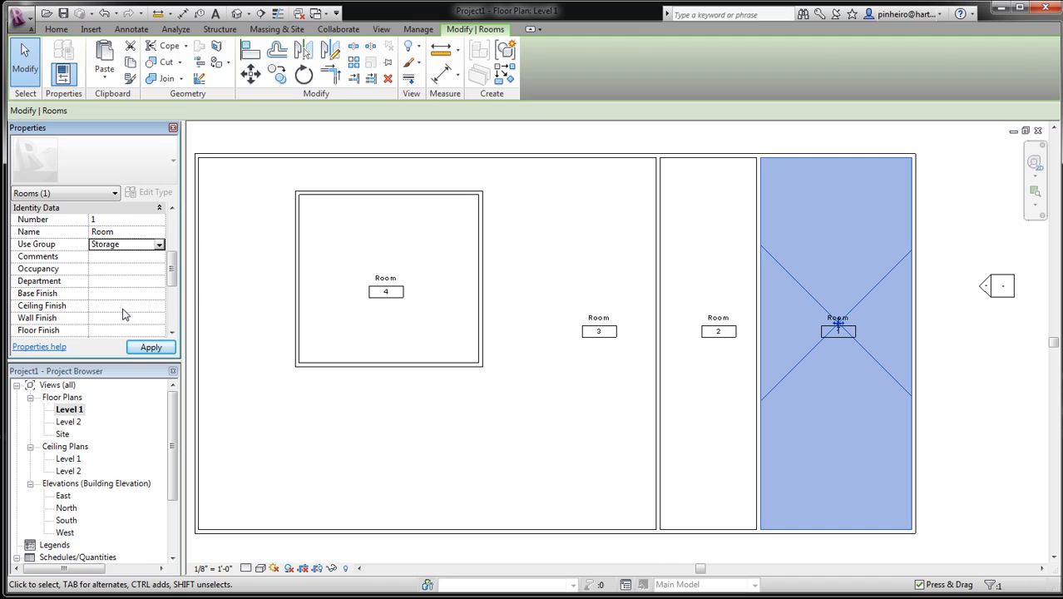
pyautogui.click(719, 331)
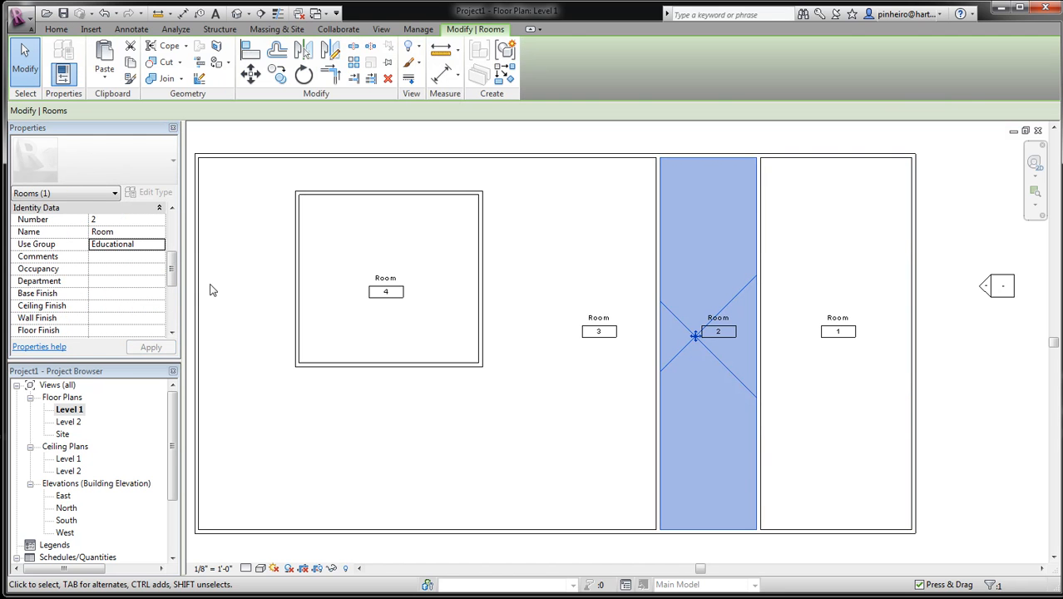
pyautogui.click(599, 331)
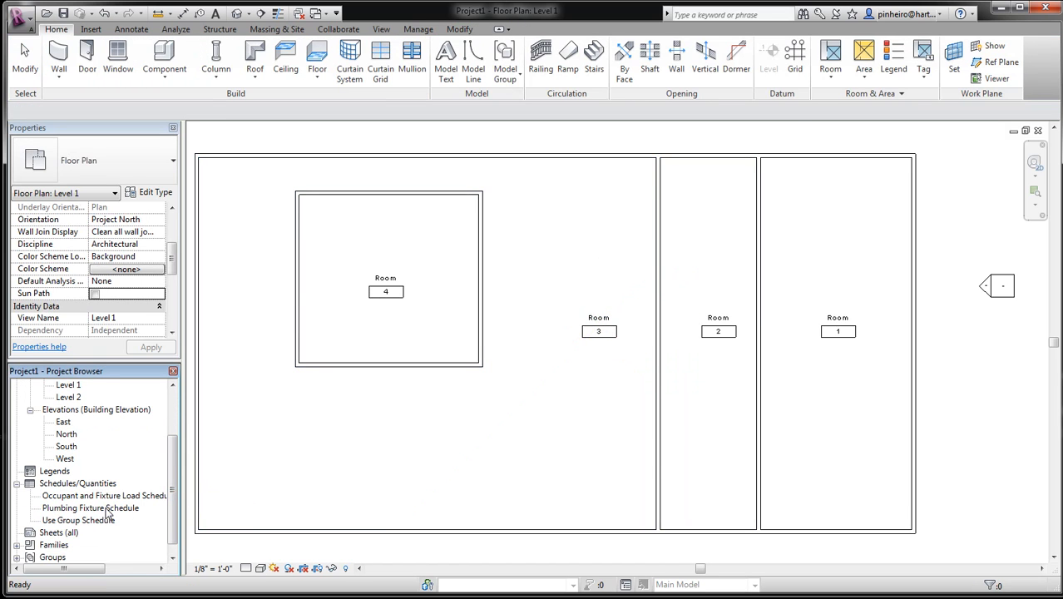
# Review the occupant and fixture load schedule, return to Level 1 and reveal the Room & Area color options.
pyautogui.doubleClick(103, 496)
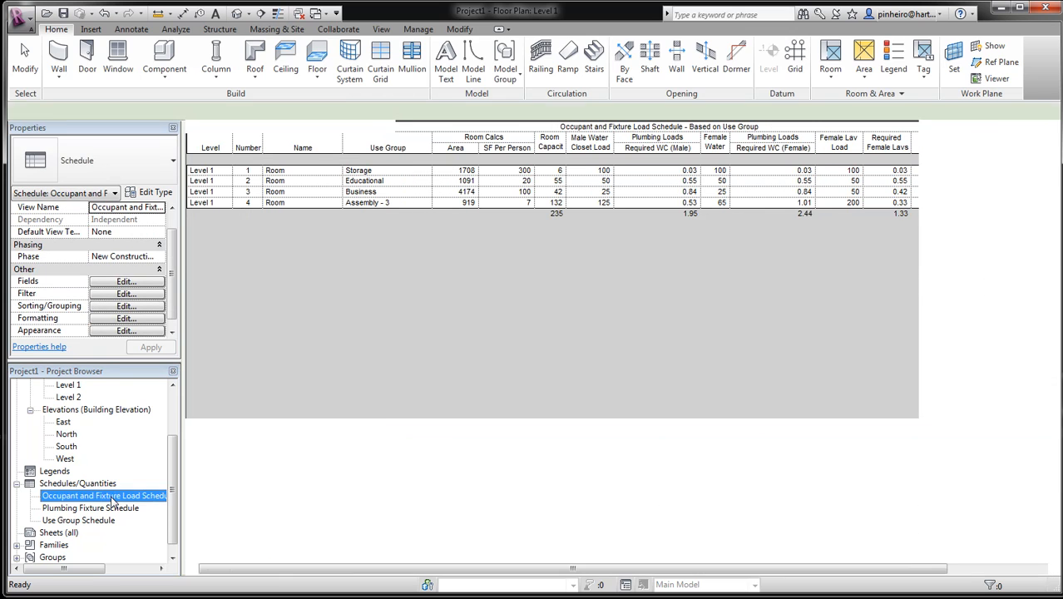
pyautogui.doubleClick(103, 496)
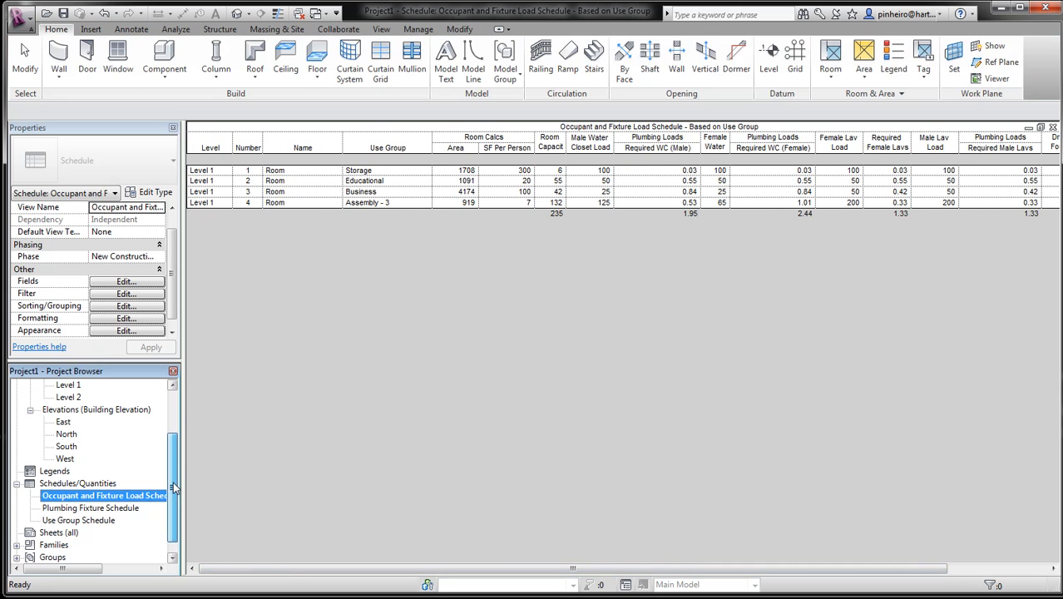
pyautogui.doubleClick(68, 410)
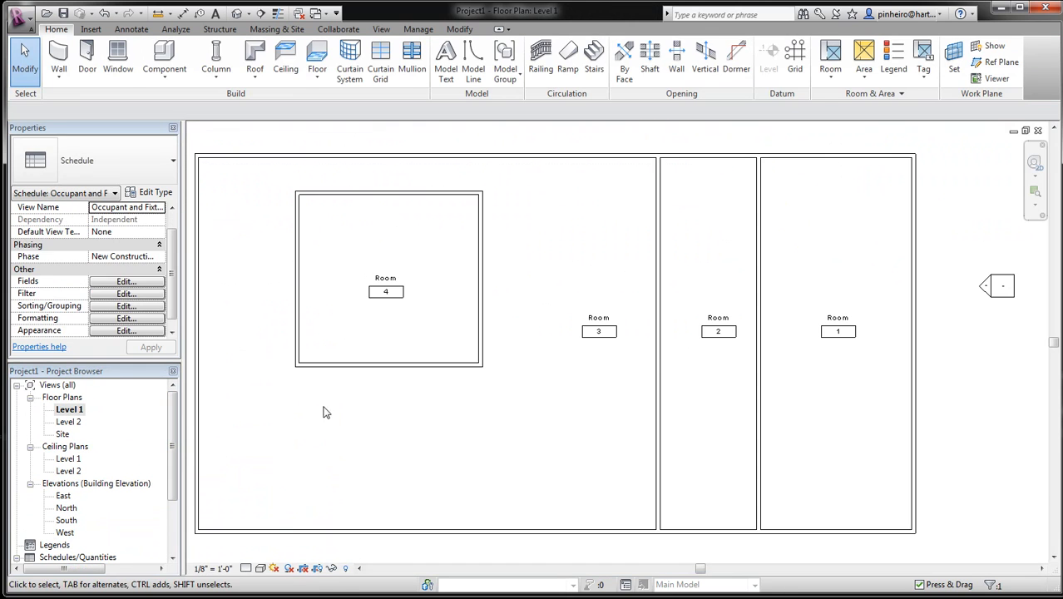
pyautogui.click(600, 237)
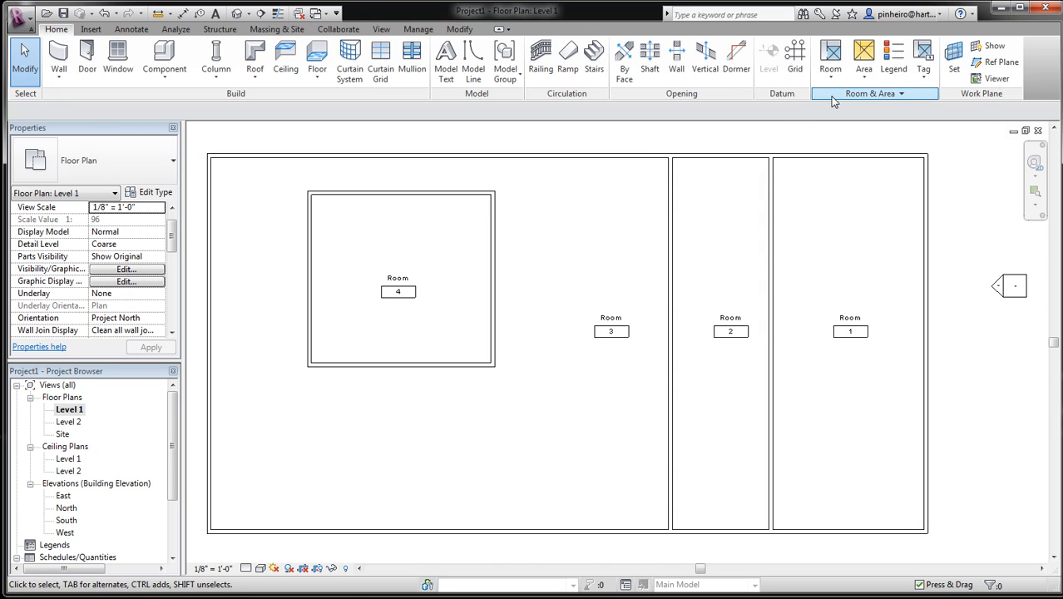
pyautogui.click(871, 93)
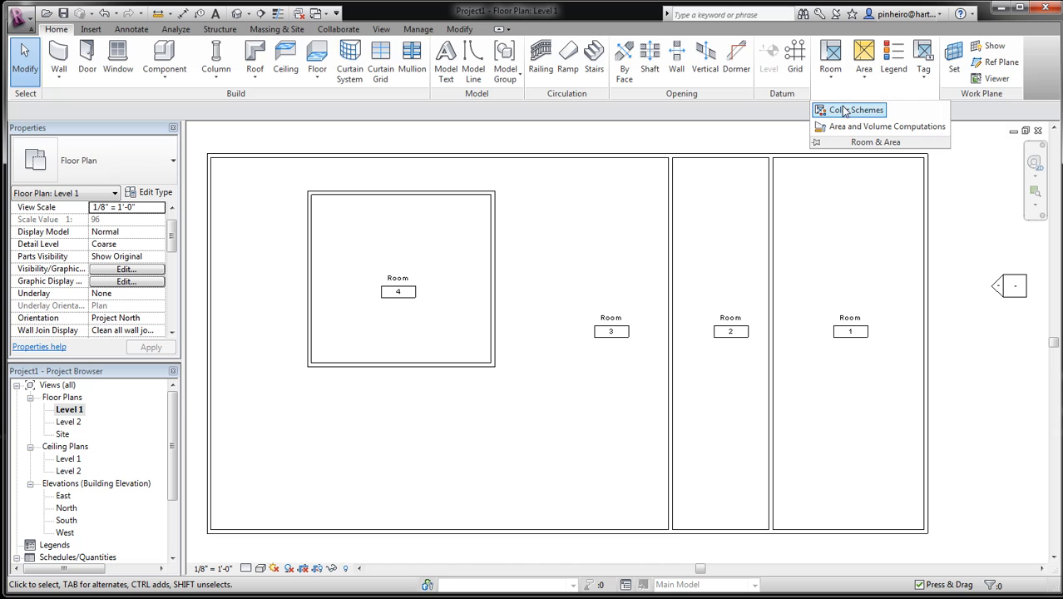
# Create a new room color scheme named Use Groups and set it to color by the Use Group parameter.
pyautogui.click(859, 110)
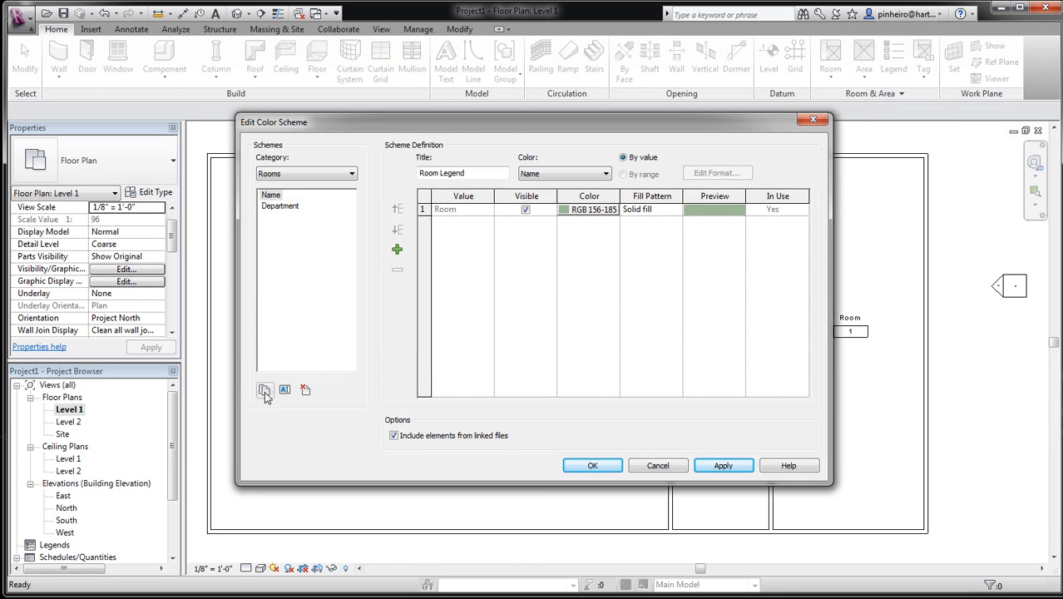
pyautogui.click(264, 390)
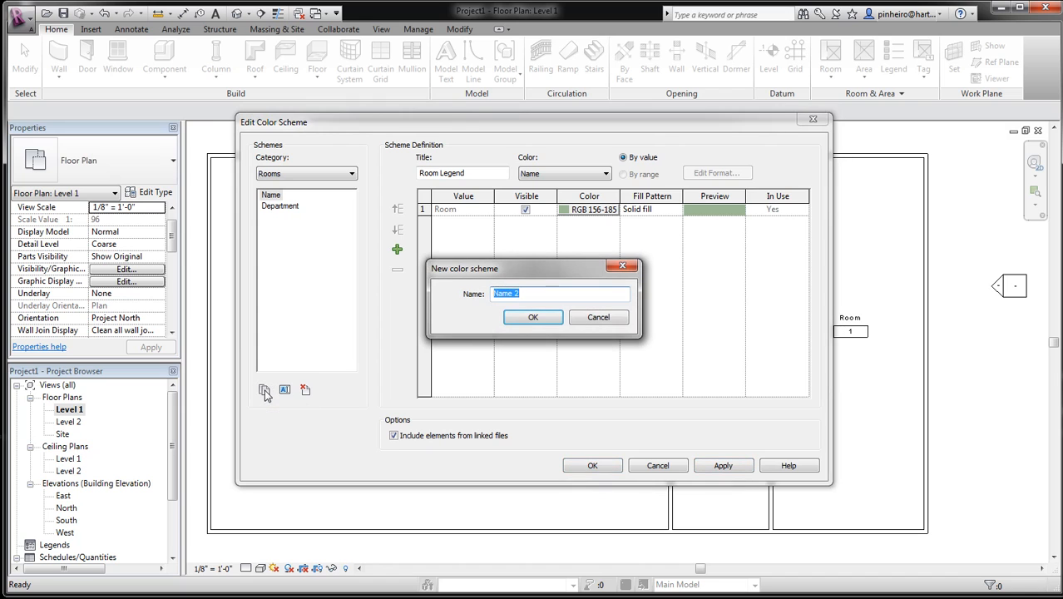
pyautogui.write('Use G')
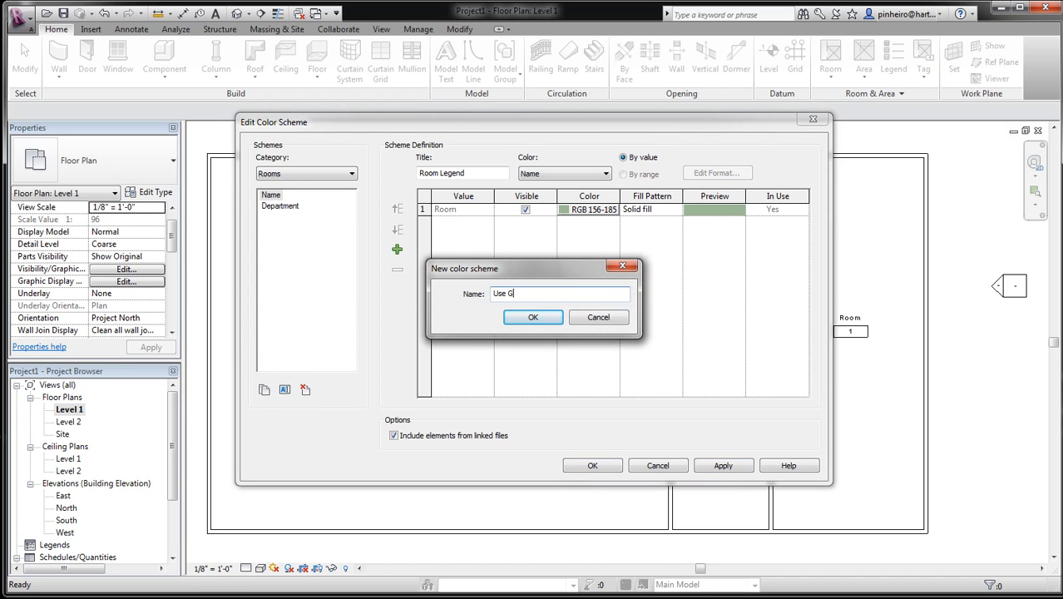
pyautogui.write('roups')
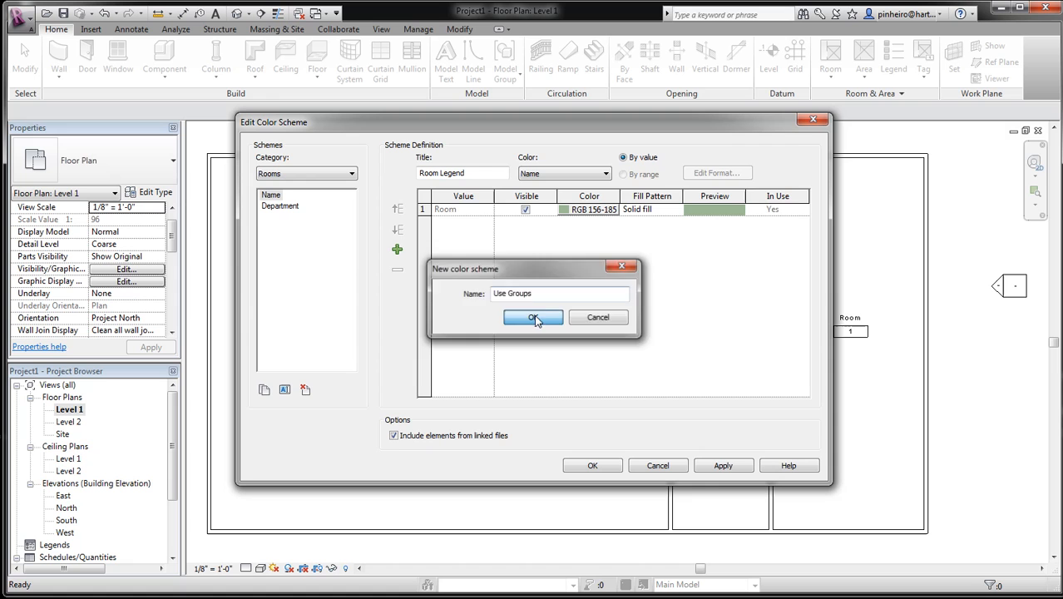
pyautogui.click(532, 316)
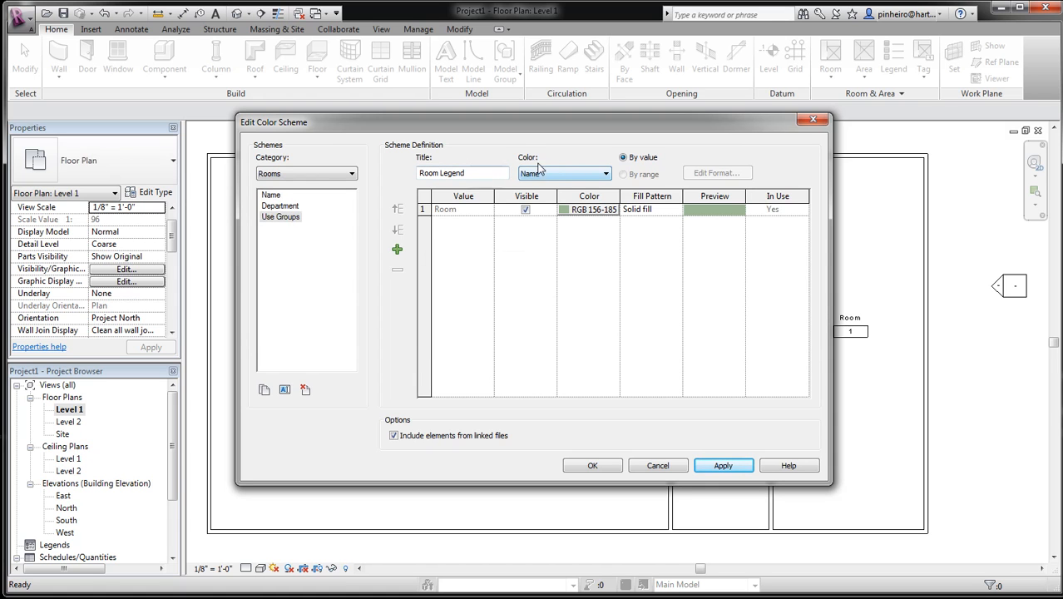
pyautogui.click(605, 173)
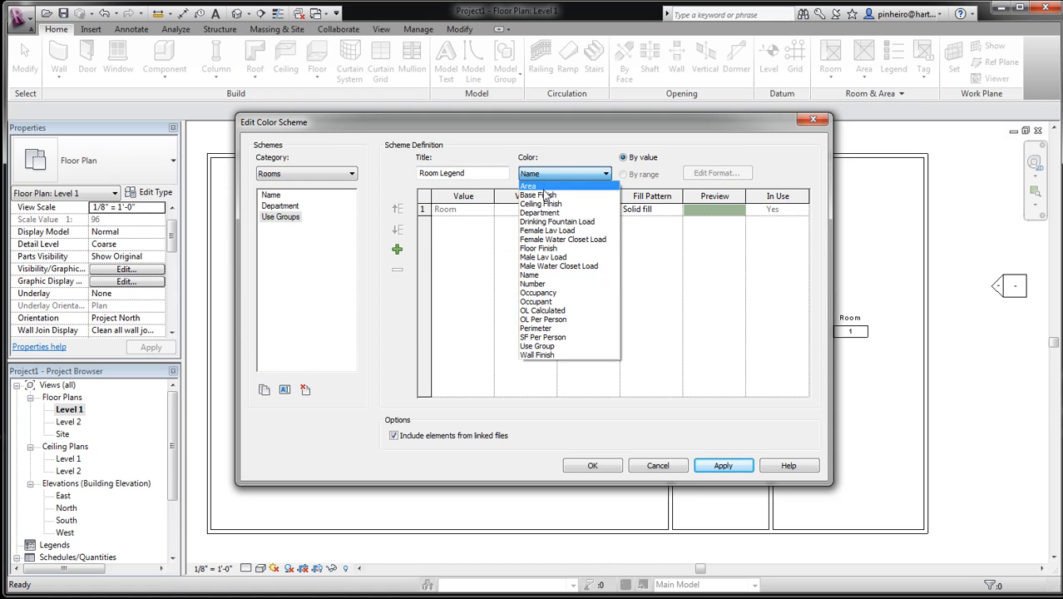
pyautogui.moveTo(542, 282)
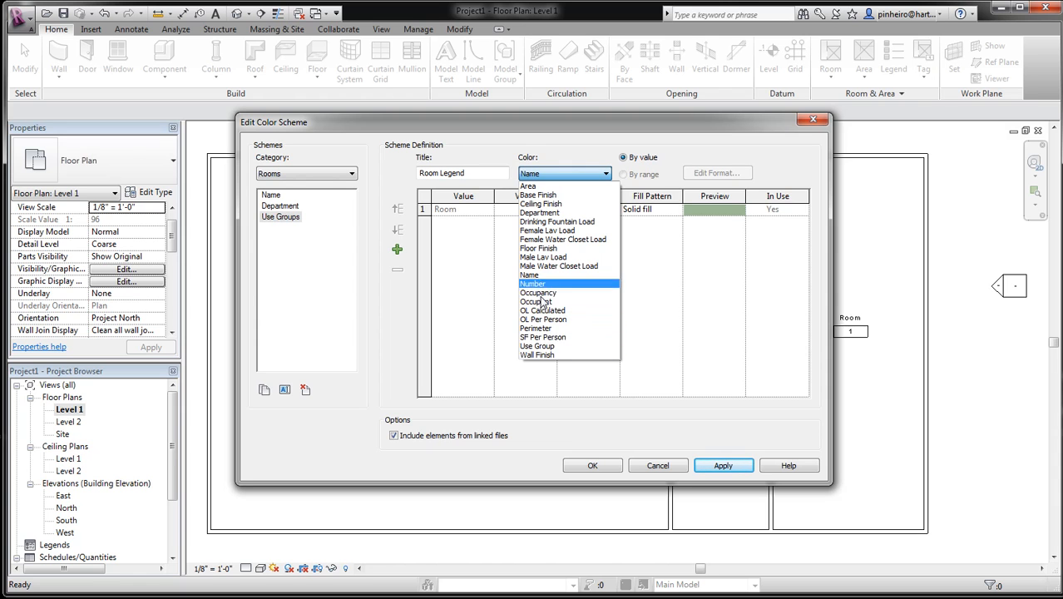
pyautogui.click(537, 346)
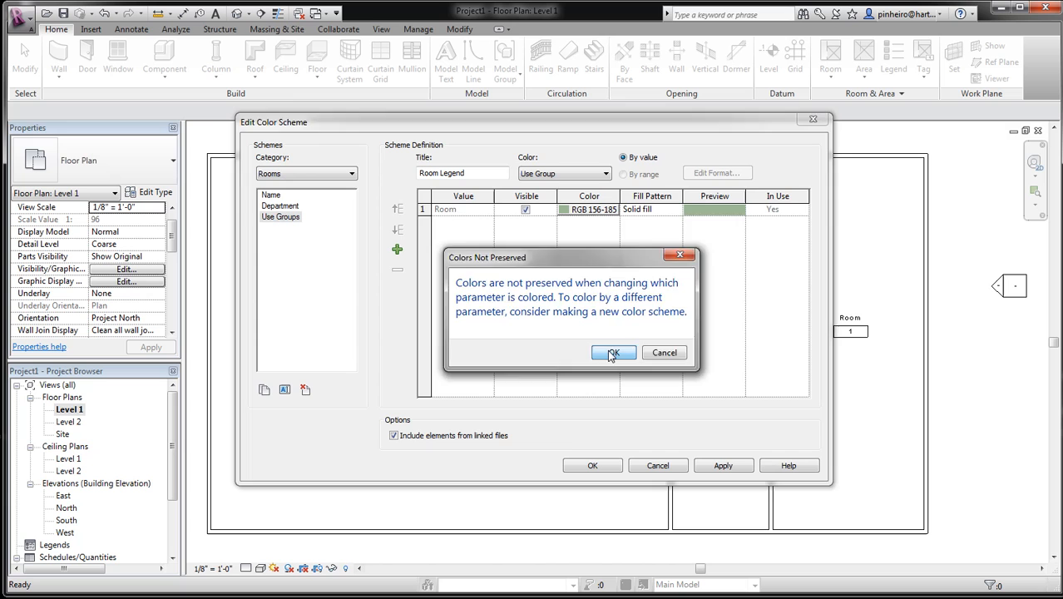
# Accept the Colors Not Preserved warning, adjust the Storage color and confirm the Use Groups scheme.
pyautogui.click(612, 353)
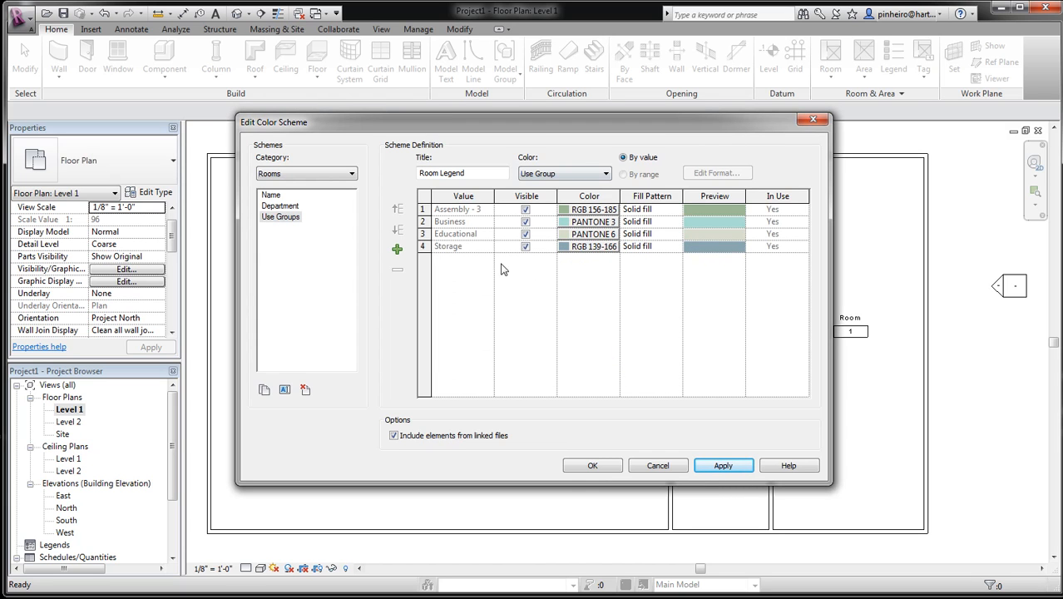
pyautogui.moveTo(452, 269)
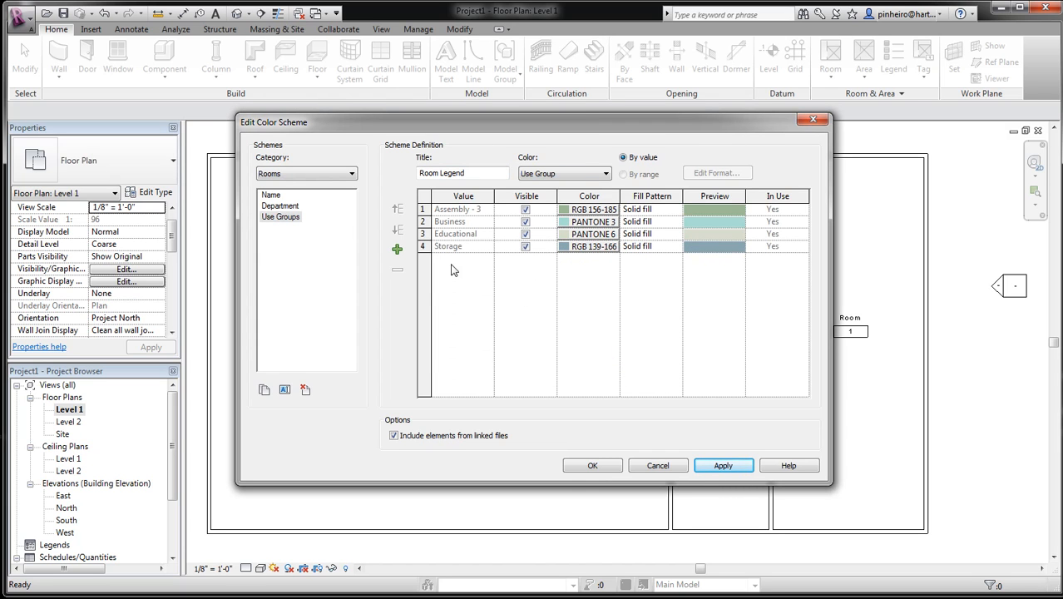
pyautogui.moveTo(462, 288)
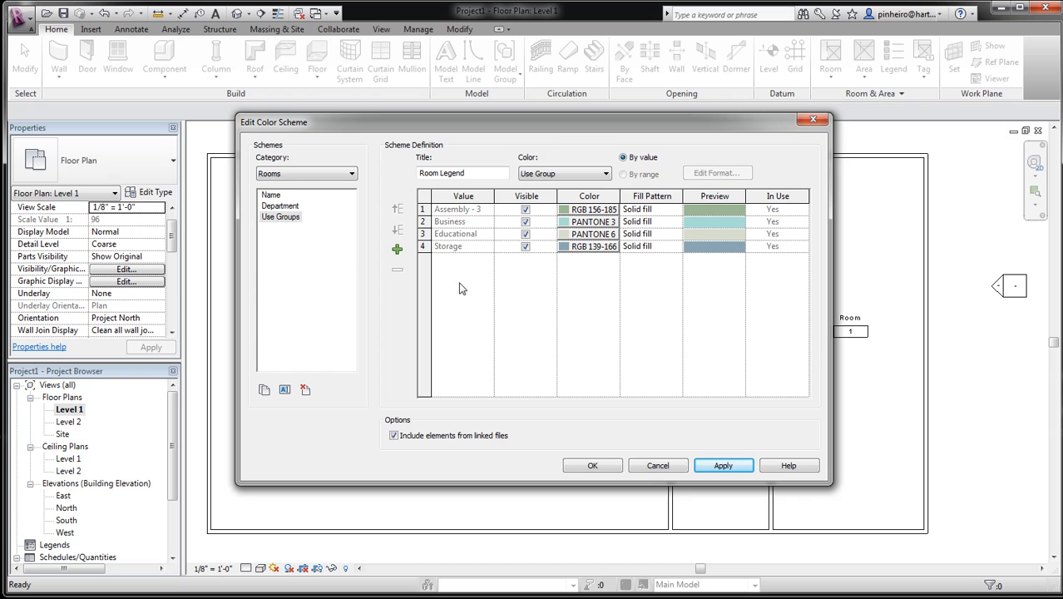
pyautogui.click(592, 246)
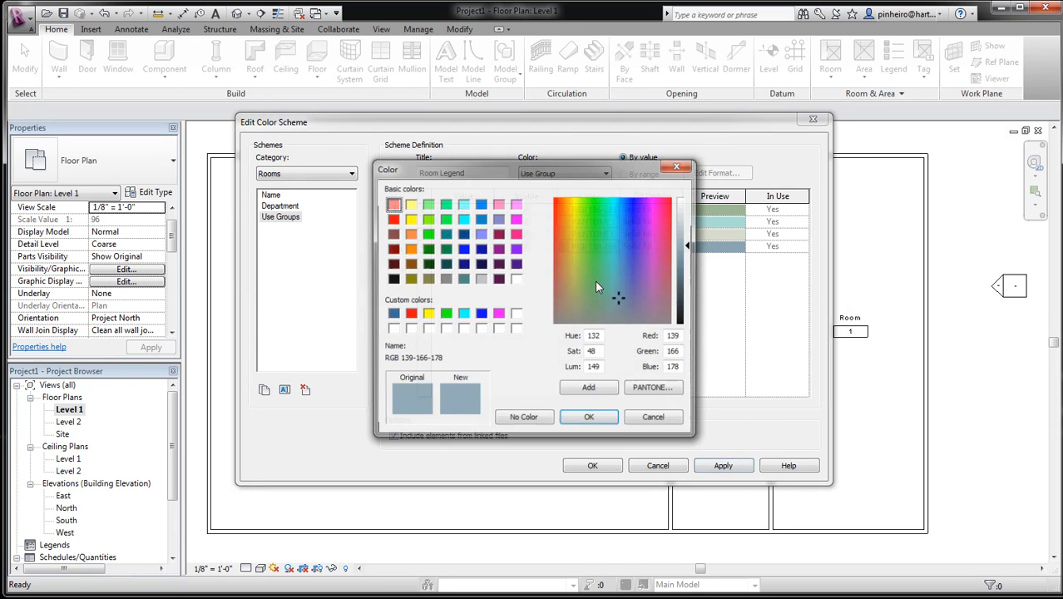
pyautogui.click(589, 416)
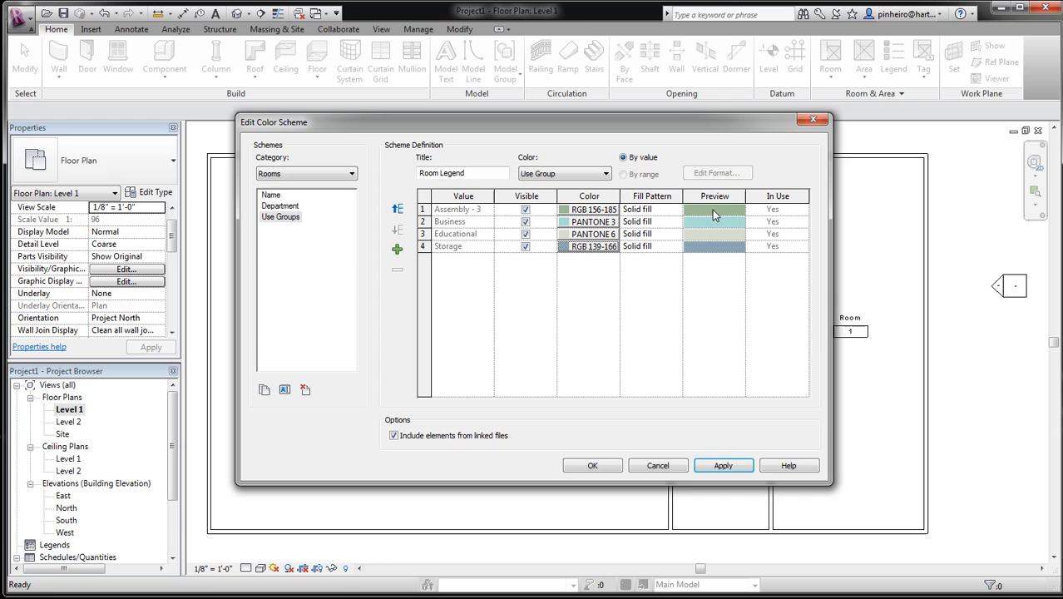
pyautogui.click(722, 466)
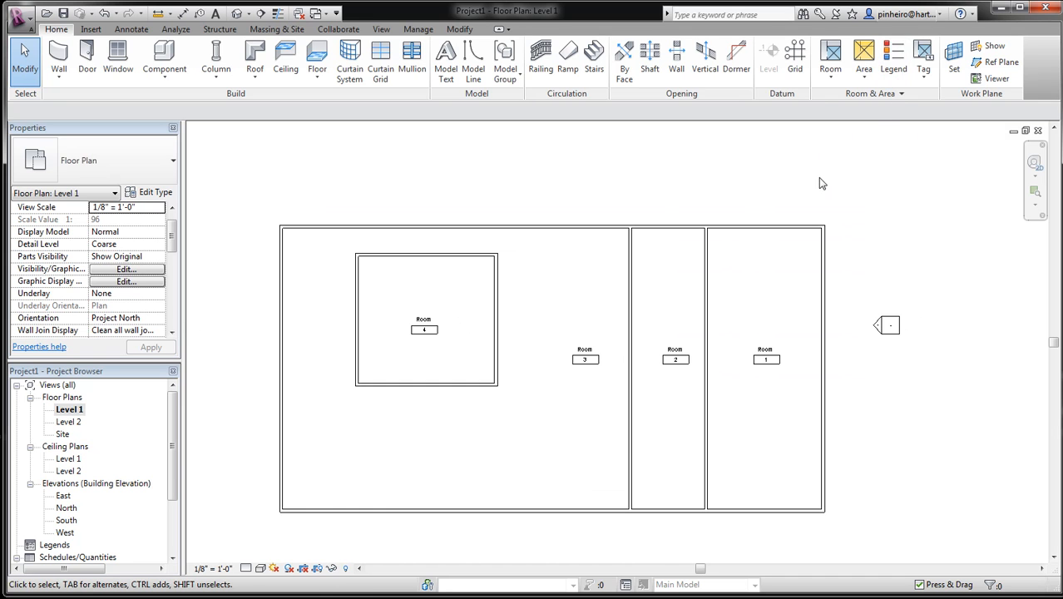
pyautogui.moveTo(893, 53)
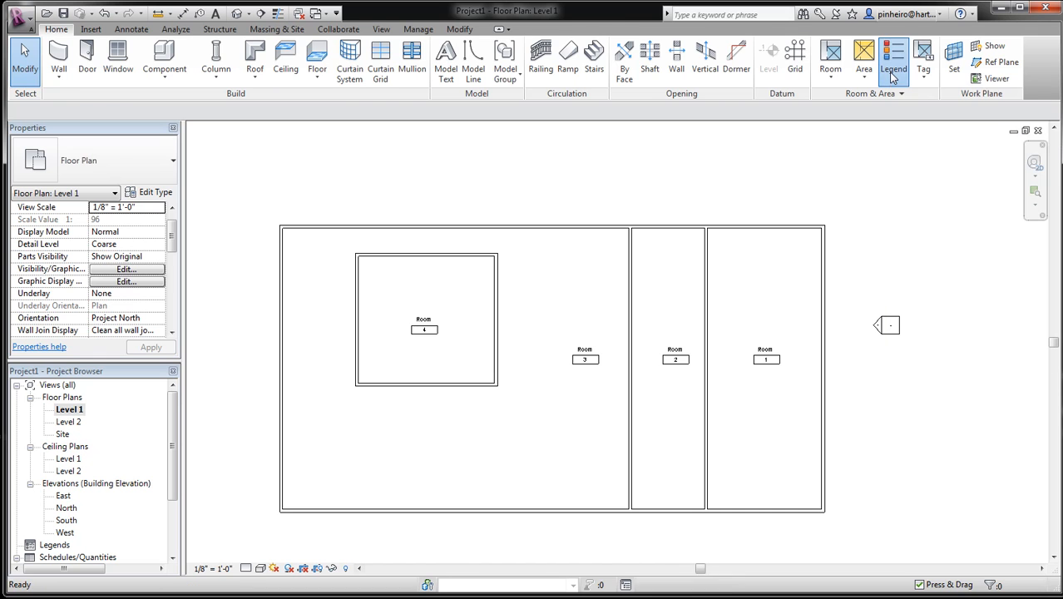
# Start a color fill legend for Rooms and bring up the list of available color schemes.
pyautogui.click(893, 58)
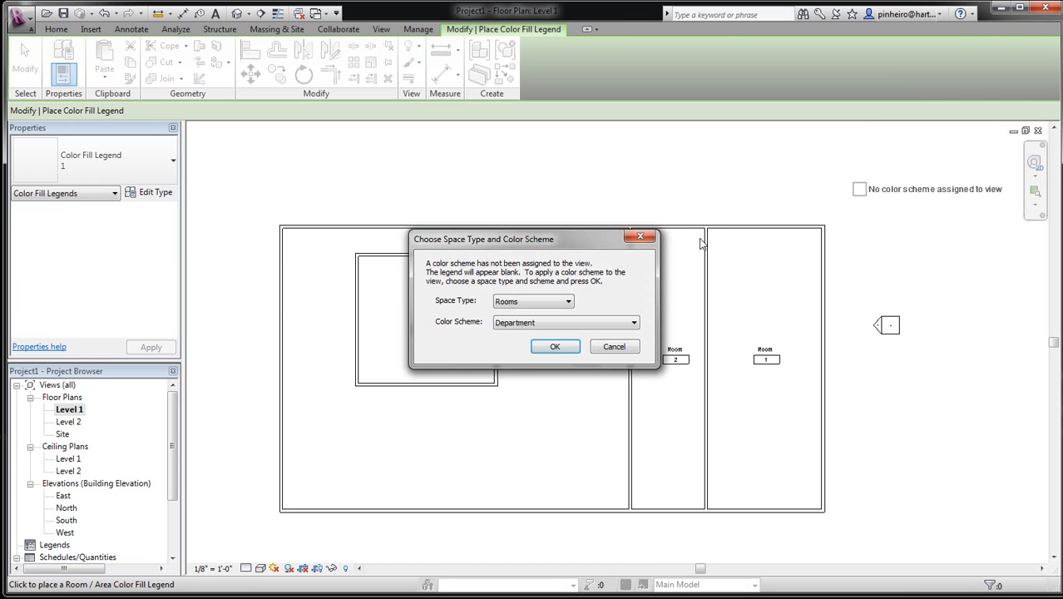
pyautogui.click(632, 322)
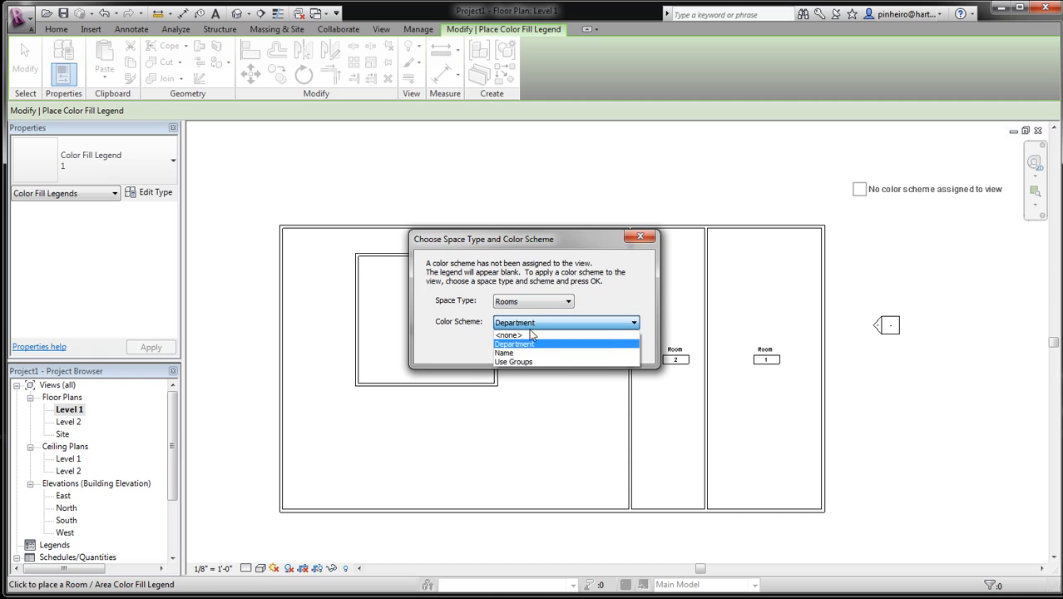
pyautogui.moveTo(512, 361)
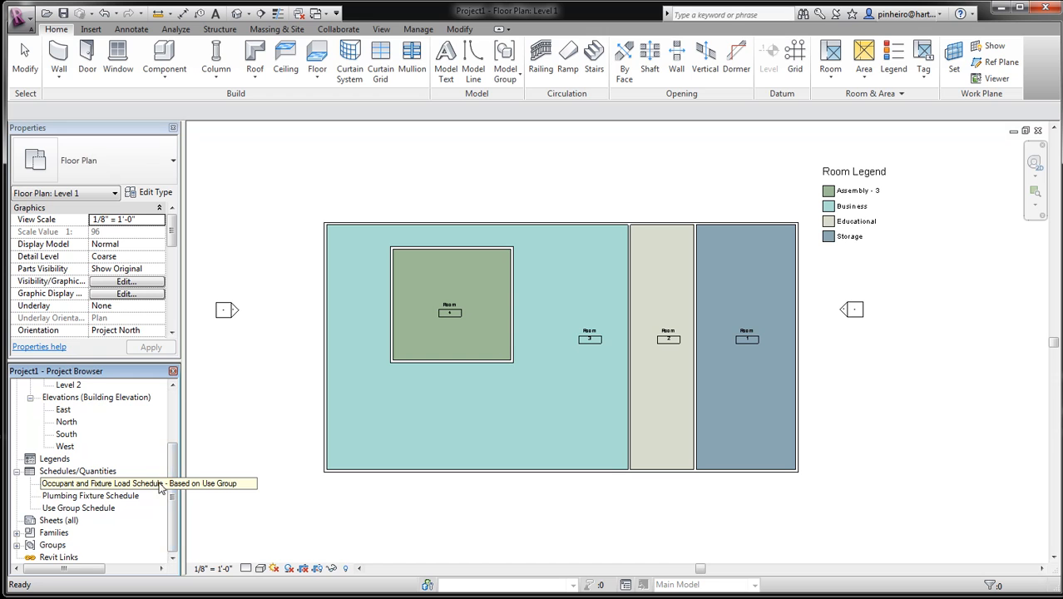
pyautogui.moveTo(287, 471)
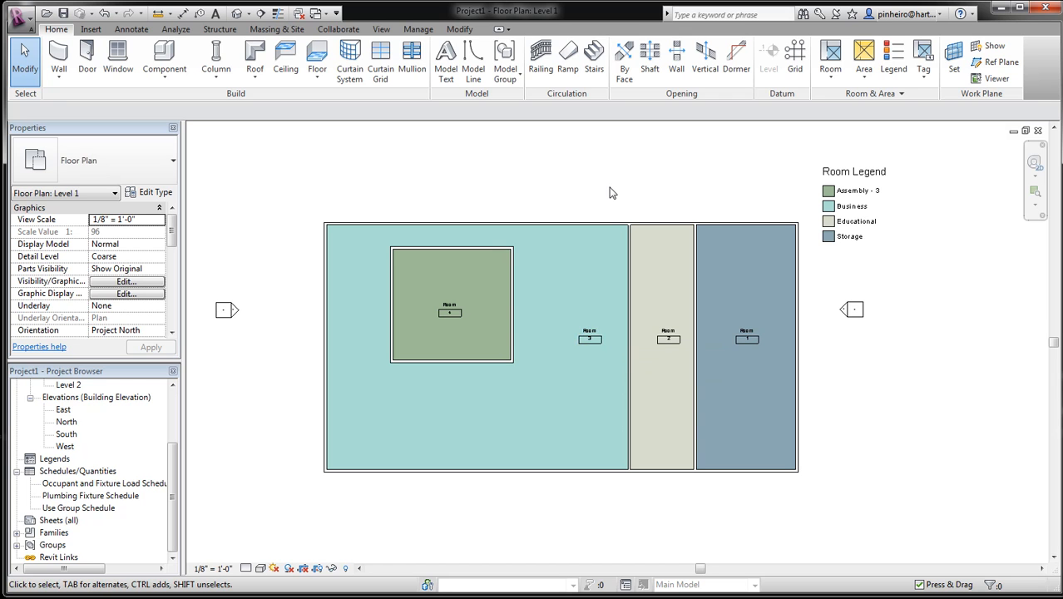
pyautogui.click(745, 337)
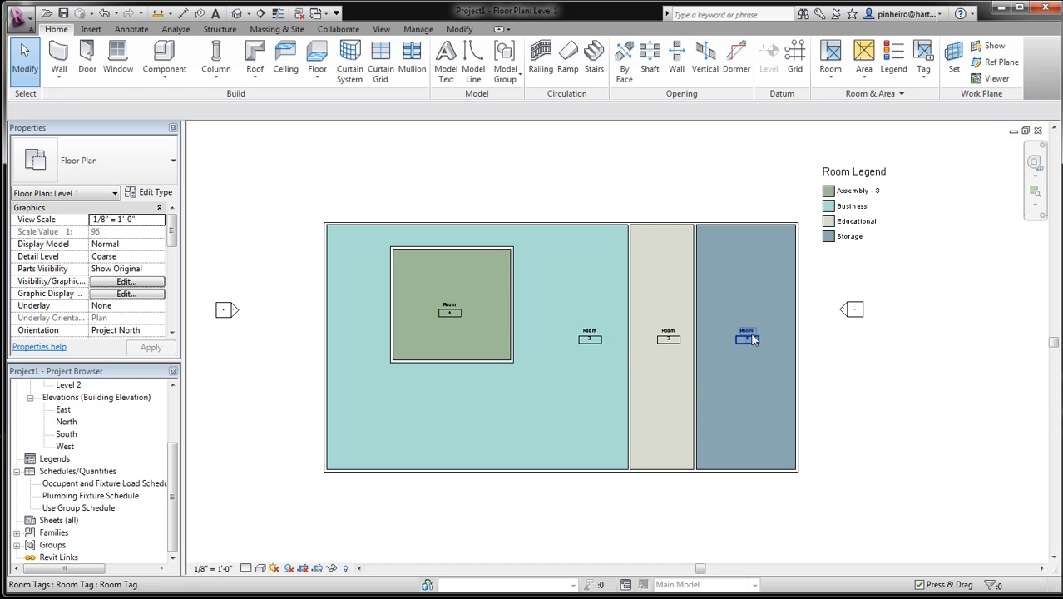